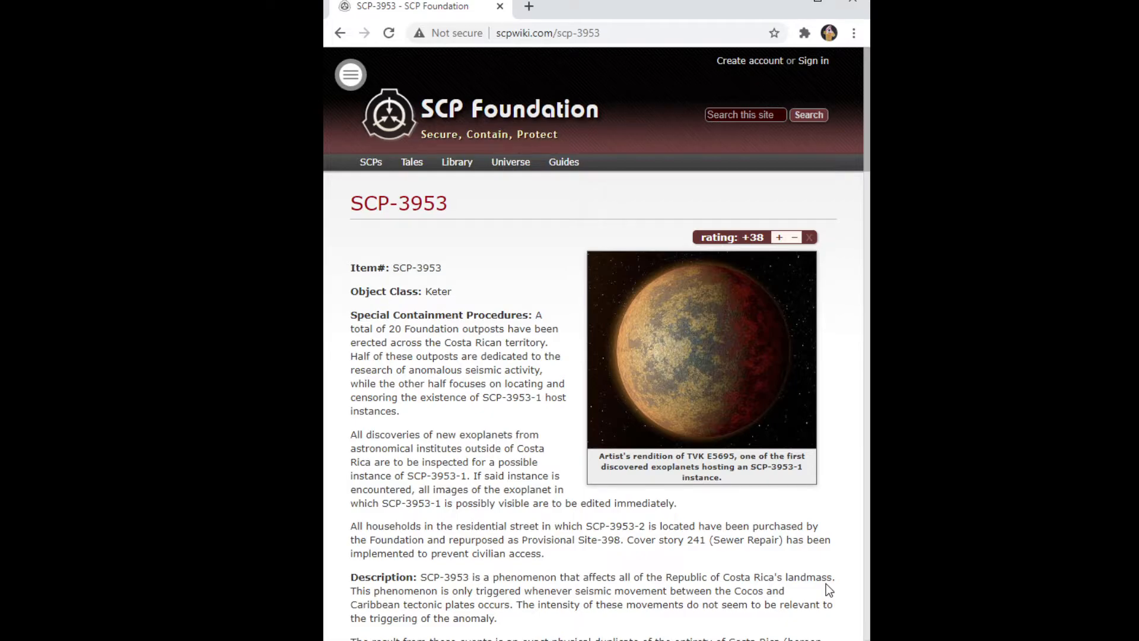
pyautogui.scroll(-3)
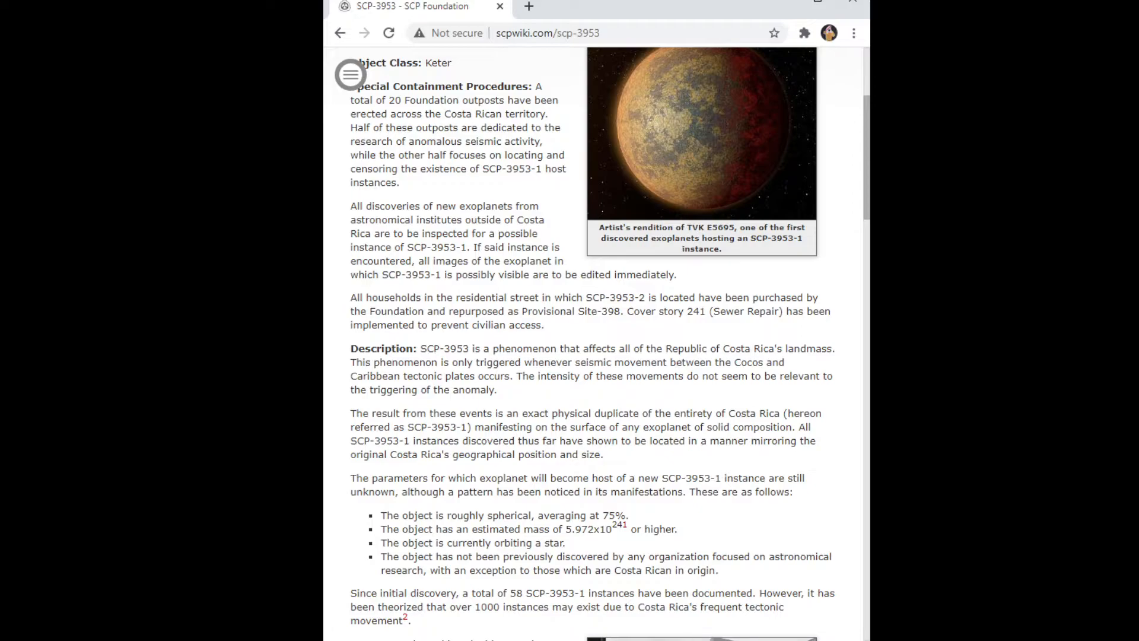
pyautogui.scroll(-3)
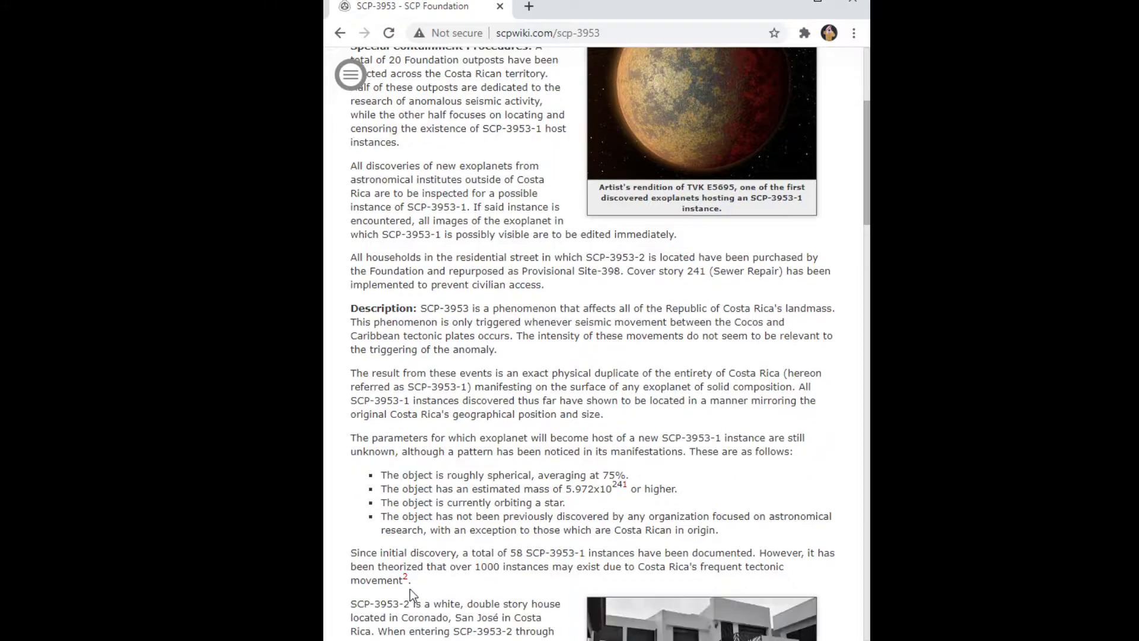
pyautogui.scroll(-3)
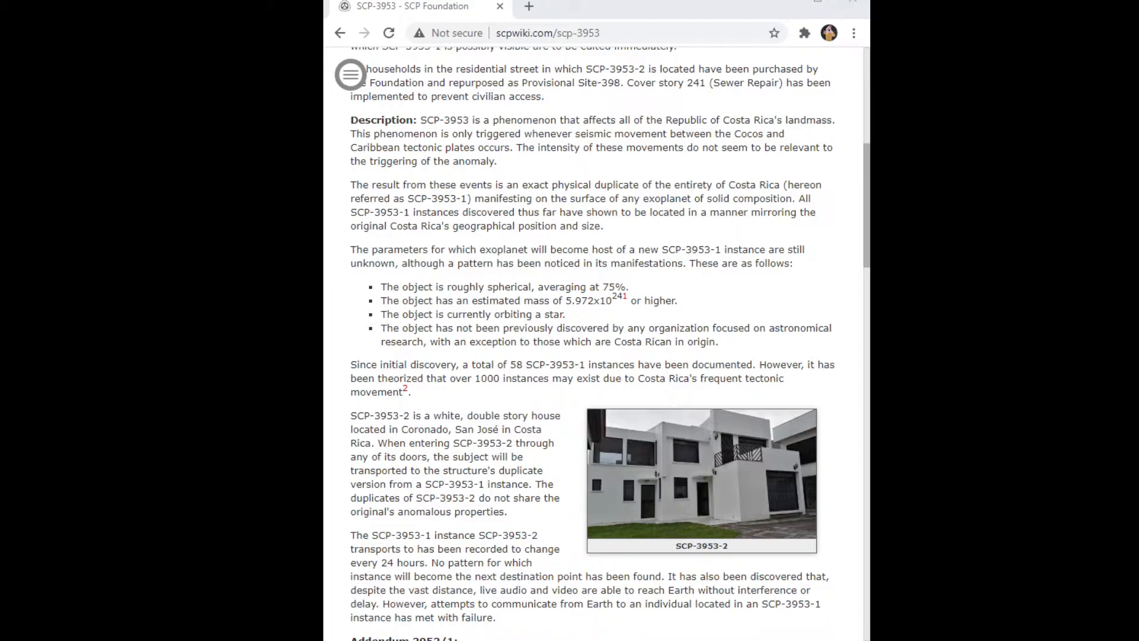
pyautogui.scroll(-3)
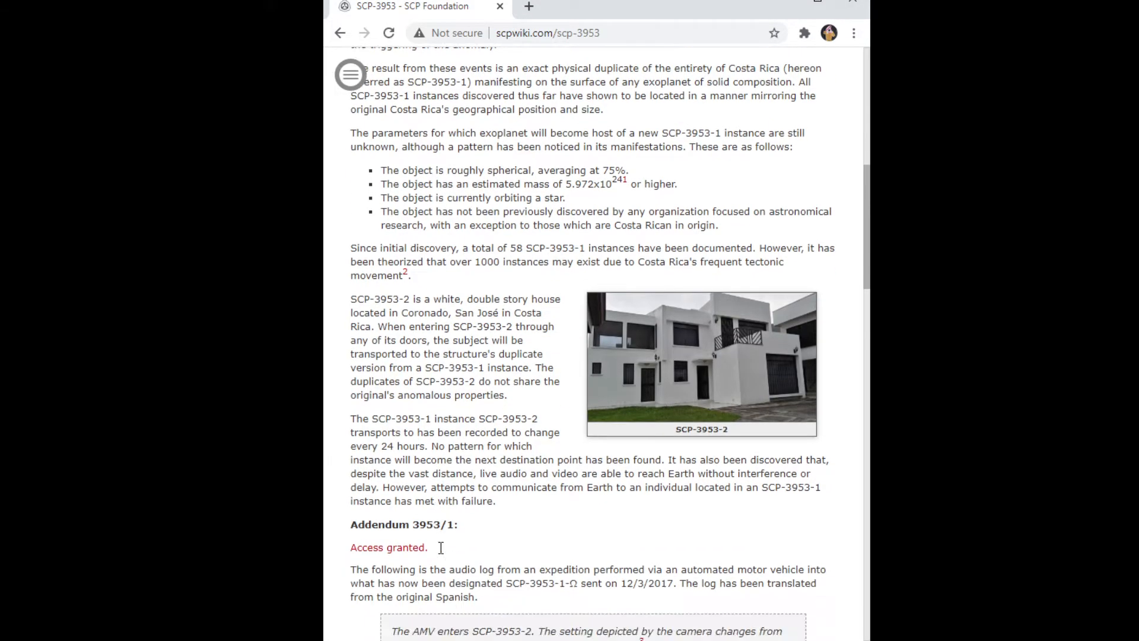
pyautogui.scroll(-3)
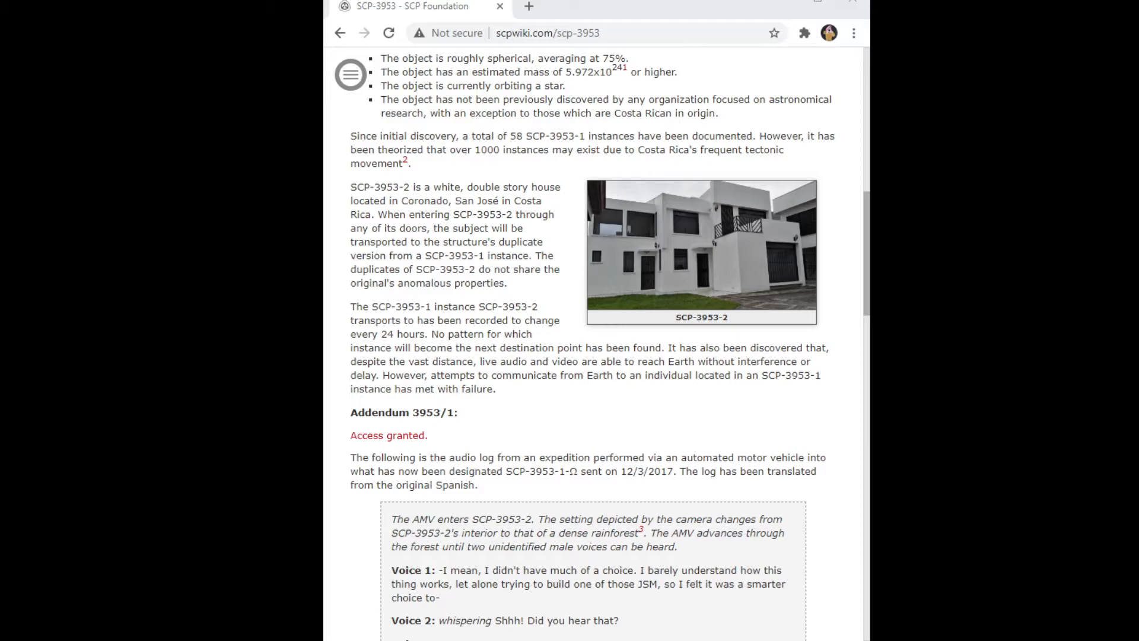
pyautogui.scroll(-3)
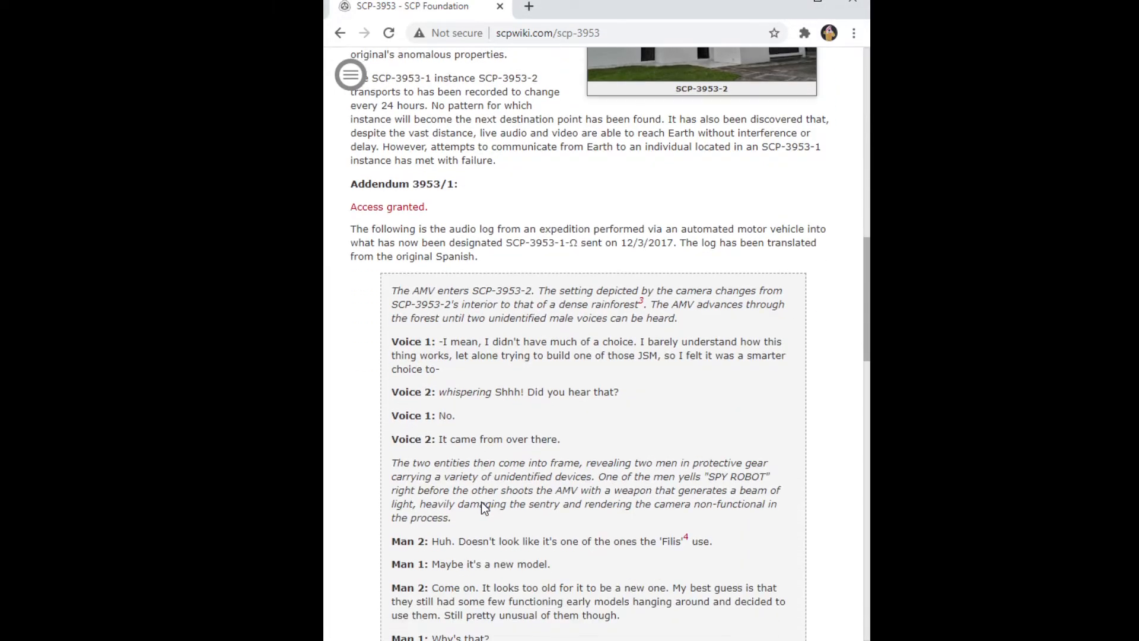
pyautogui.scroll(-3)
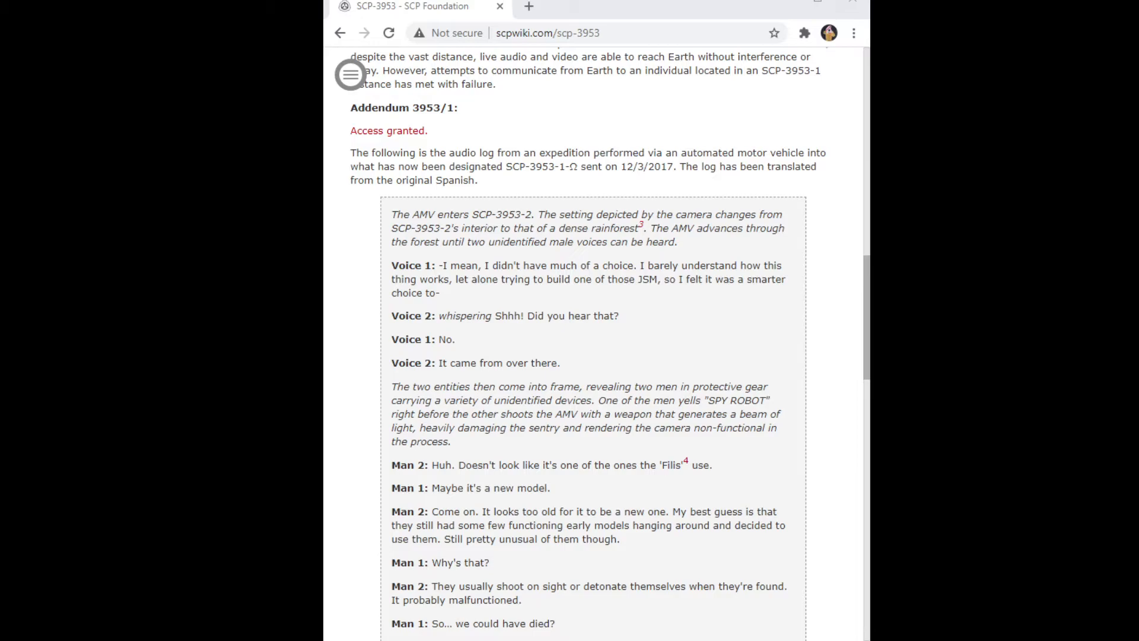
pyautogui.moveTo(338, 624)
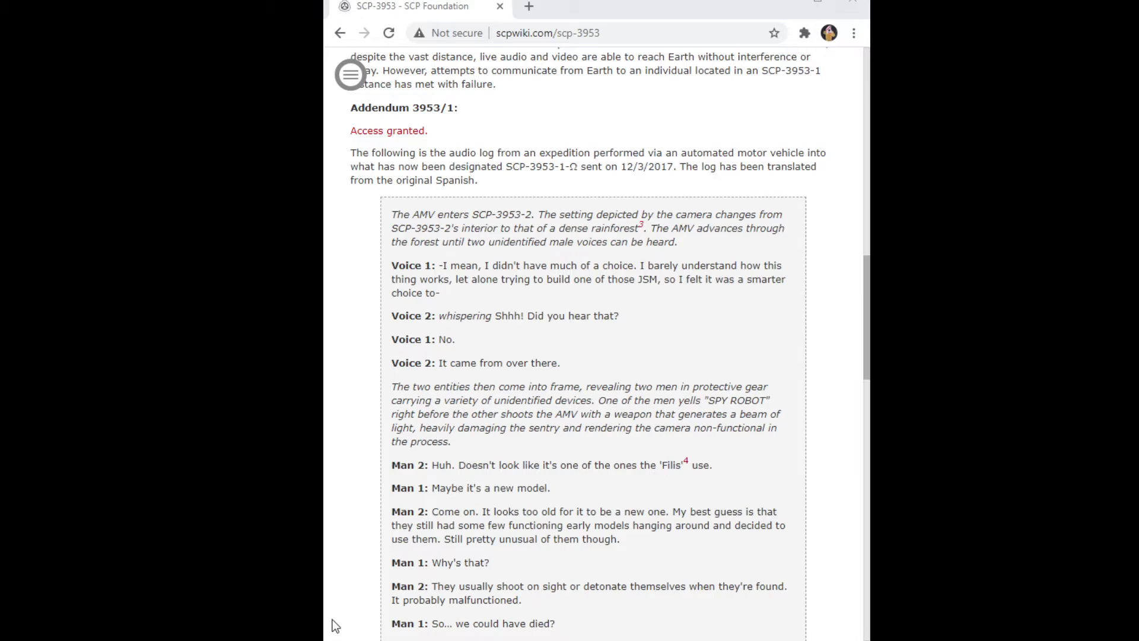
pyautogui.scroll(-3)
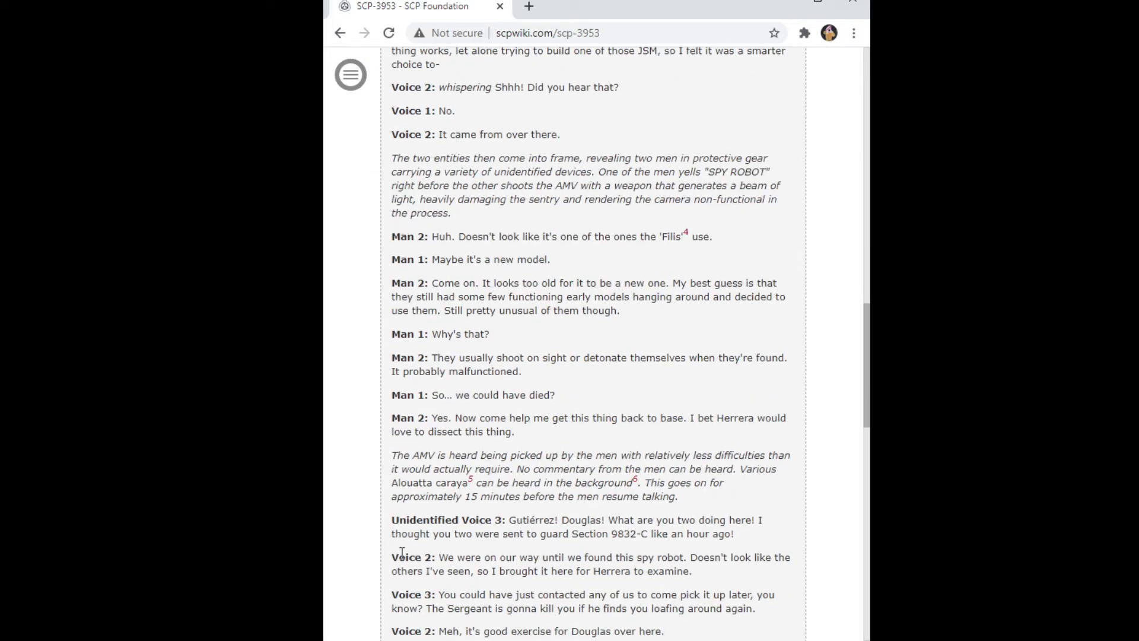
pyautogui.moveTo(656, 625)
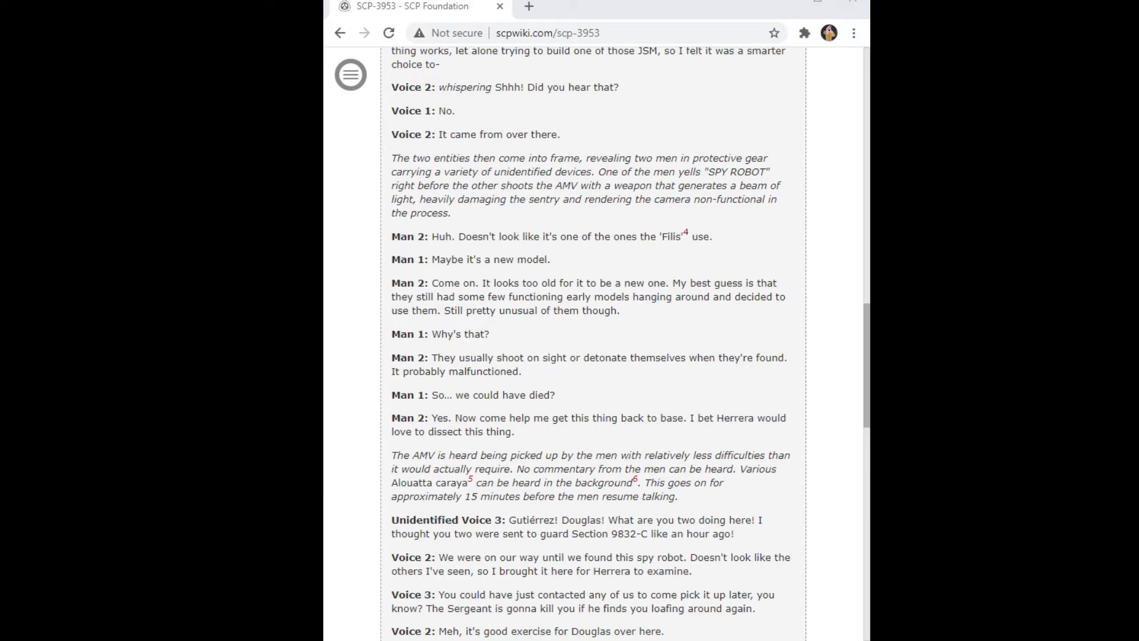
pyautogui.moveTo(364, 638)
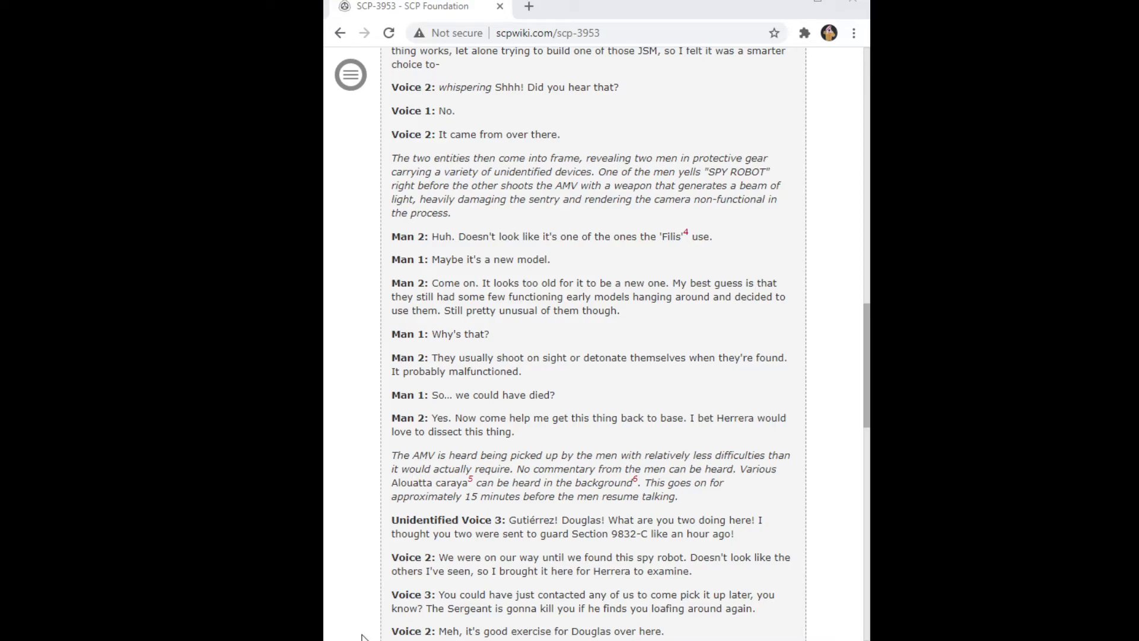
pyautogui.scroll(-3)
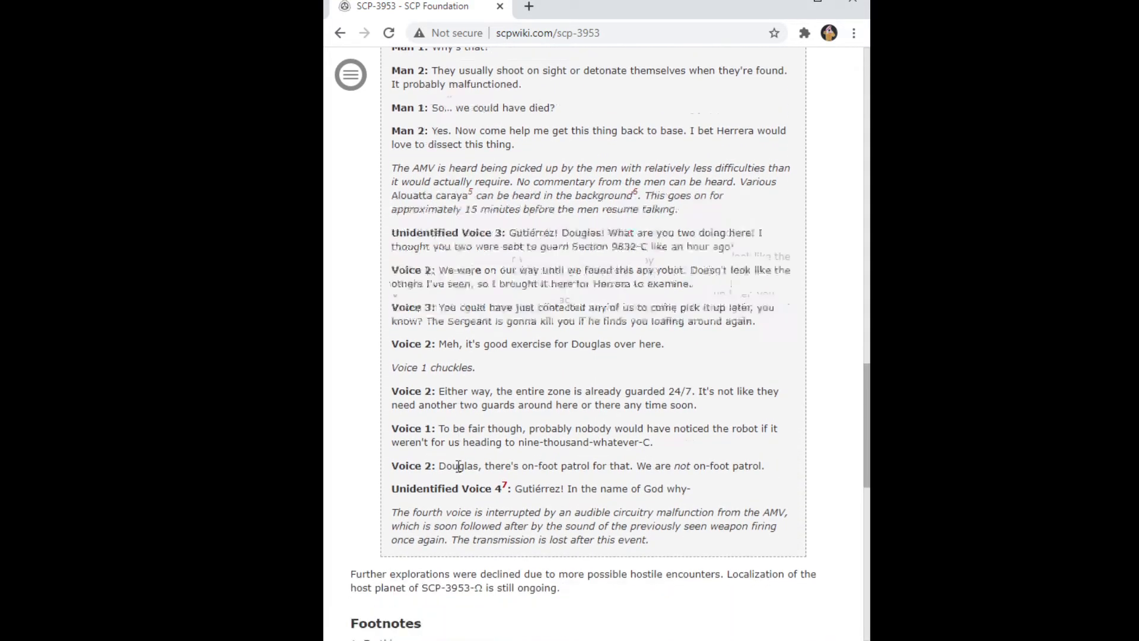
pyautogui.scroll(-3)
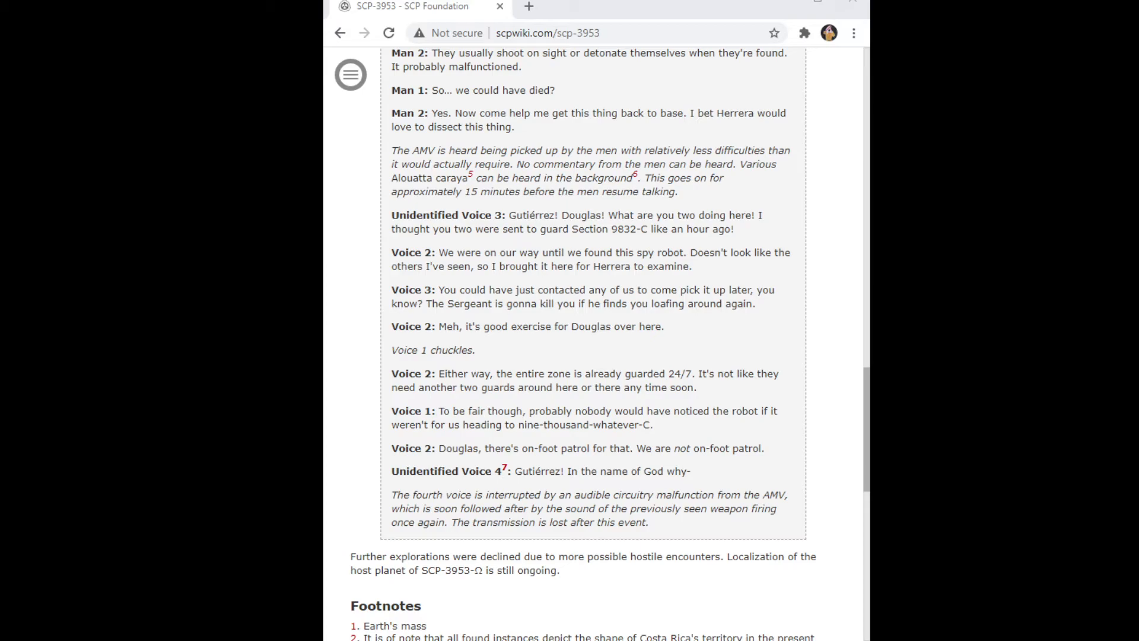
pyautogui.moveTo(570, 526)
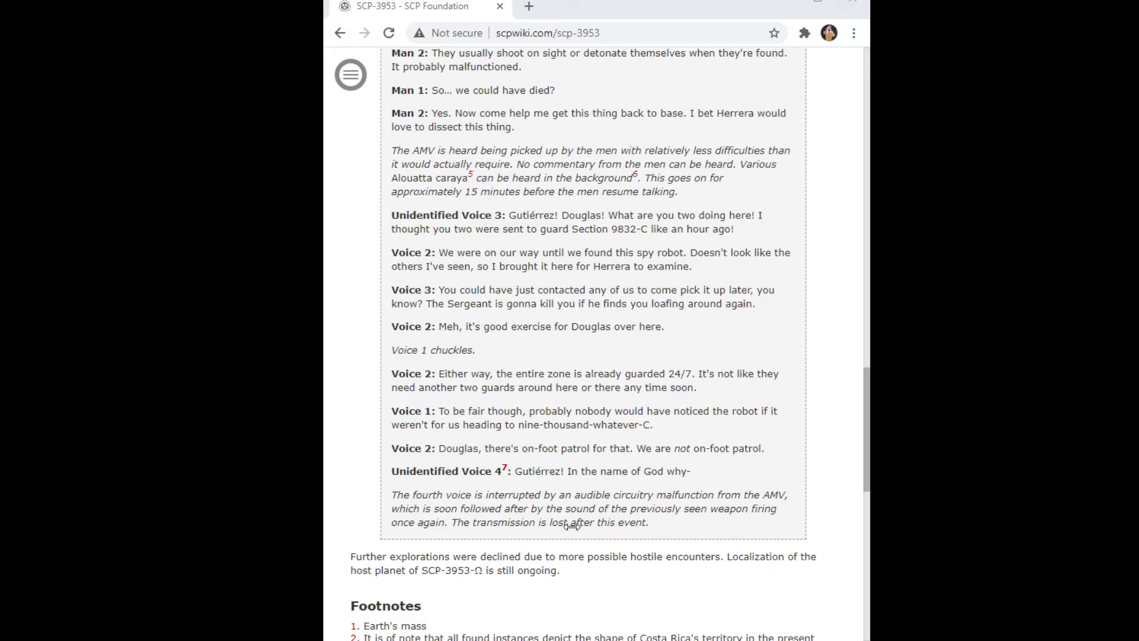
pyautogui.moveTo(571, 526)
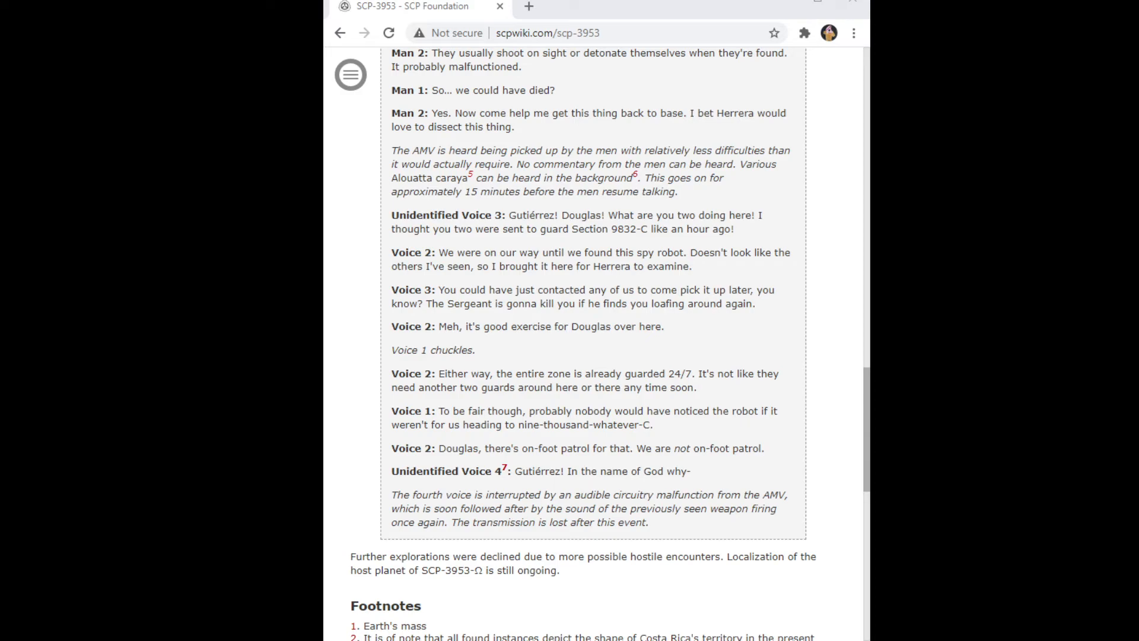
pyautogui.moveTo(550, 591)
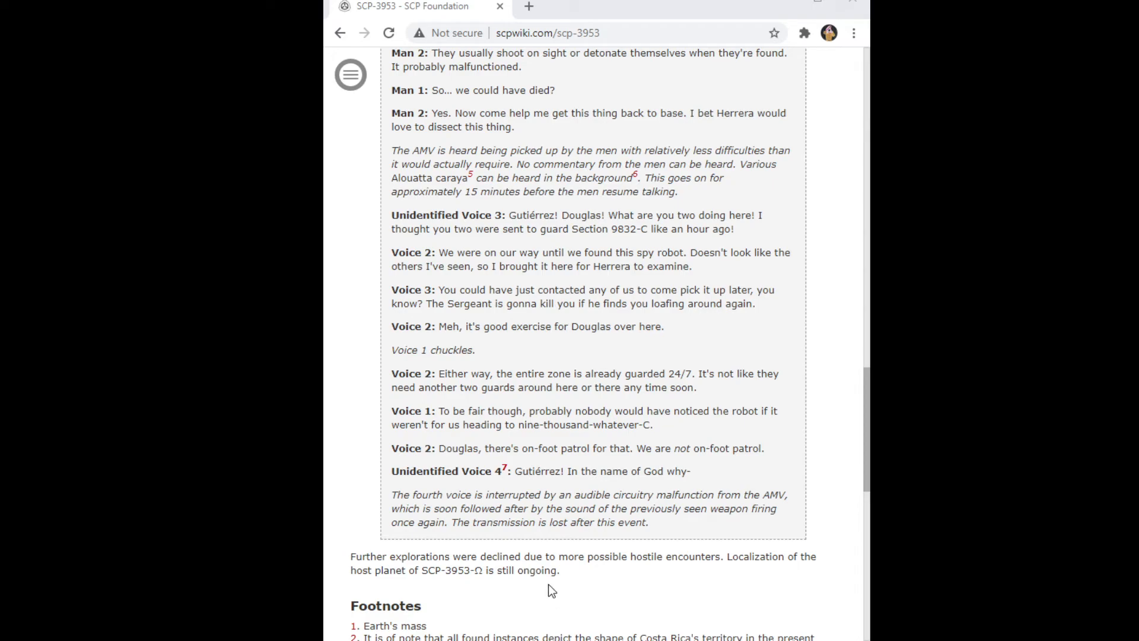